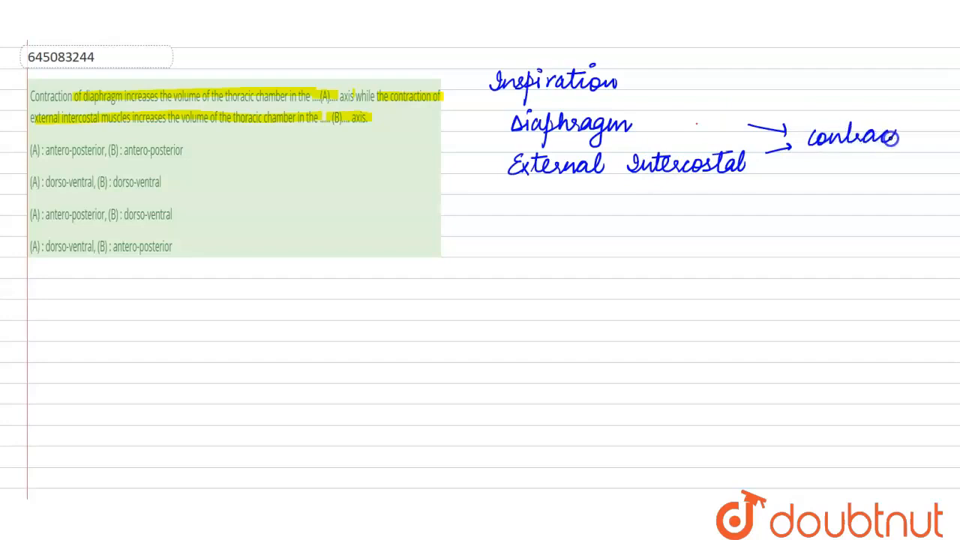
mouse_move(762, 249)
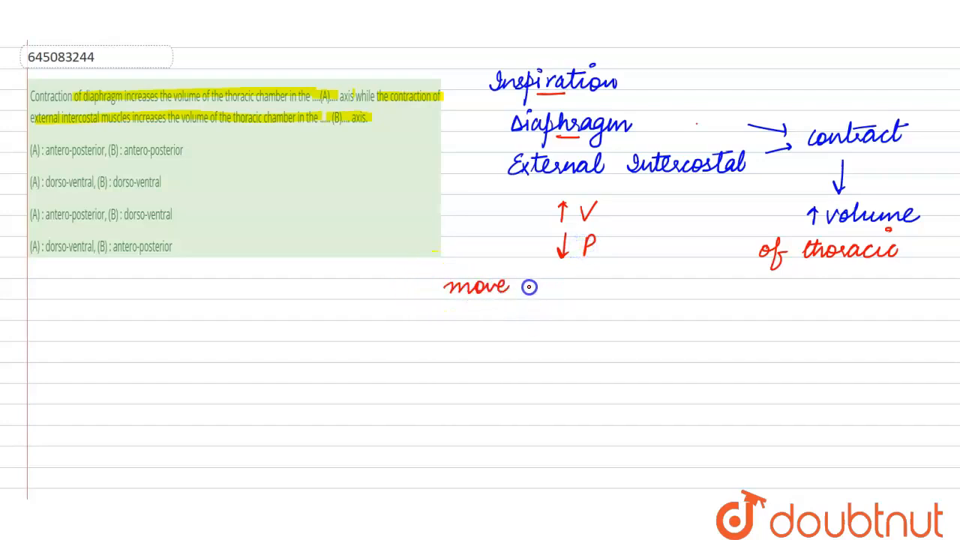
mouse_move(588, 369)
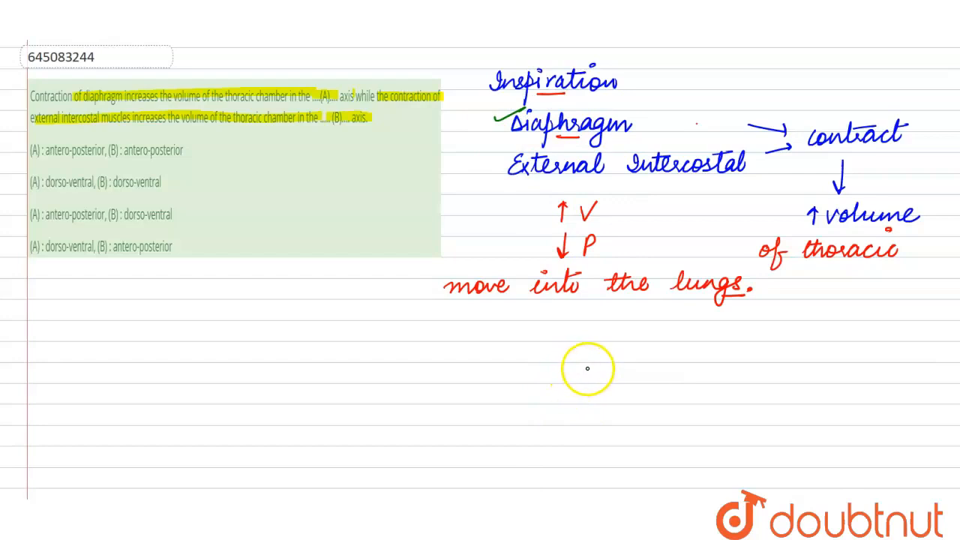